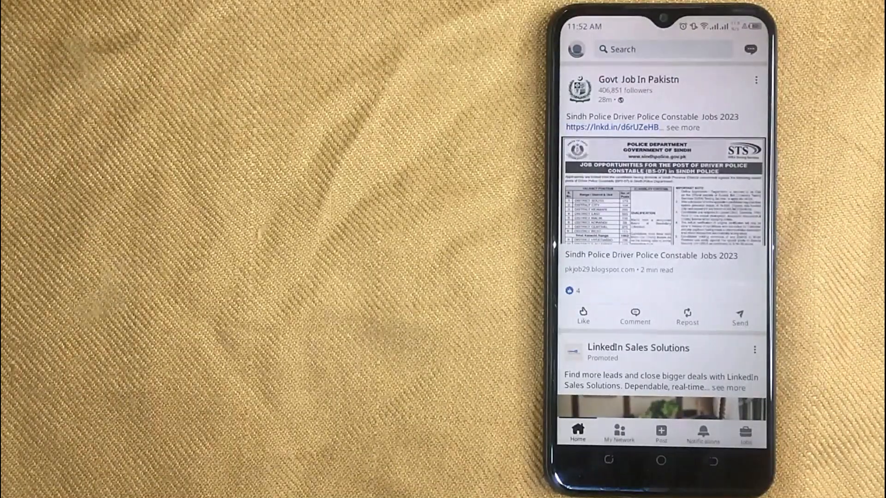
Step: Switch from the home feed to the Jobs section with the saved job update
click(745, 432)
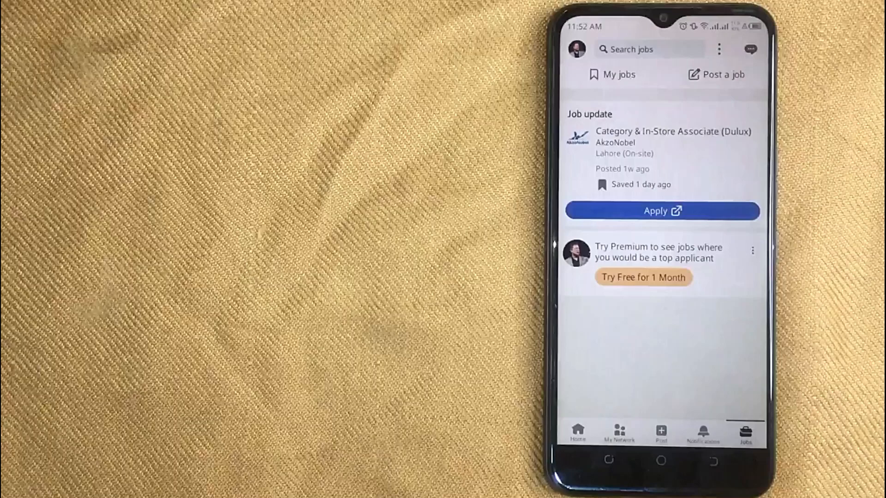